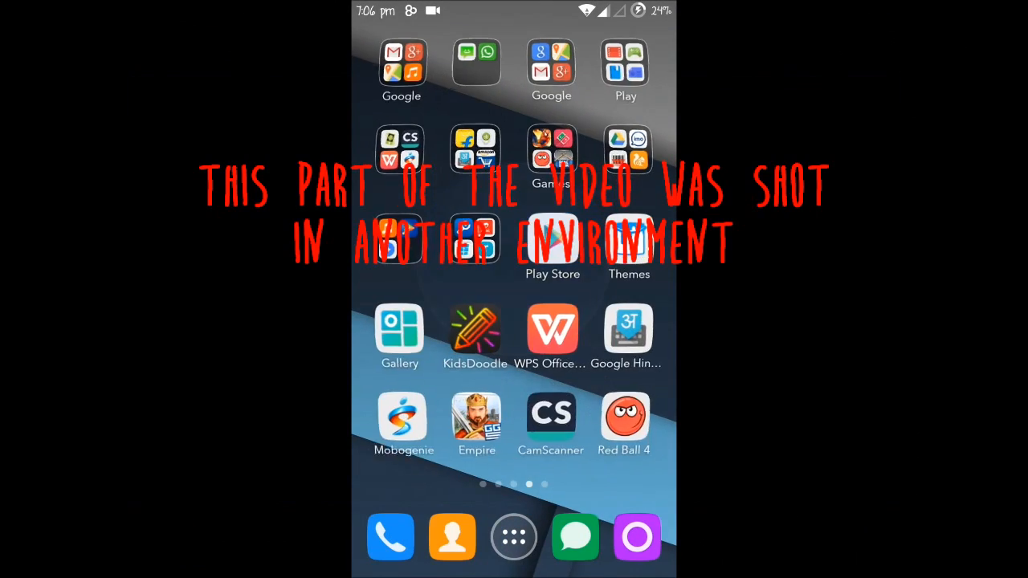
Search the launcher for 'ifont', then switch to Google Play's search bar.
{"action": "scroll", "scroll_direction": "right", "scroll_amount": 3}
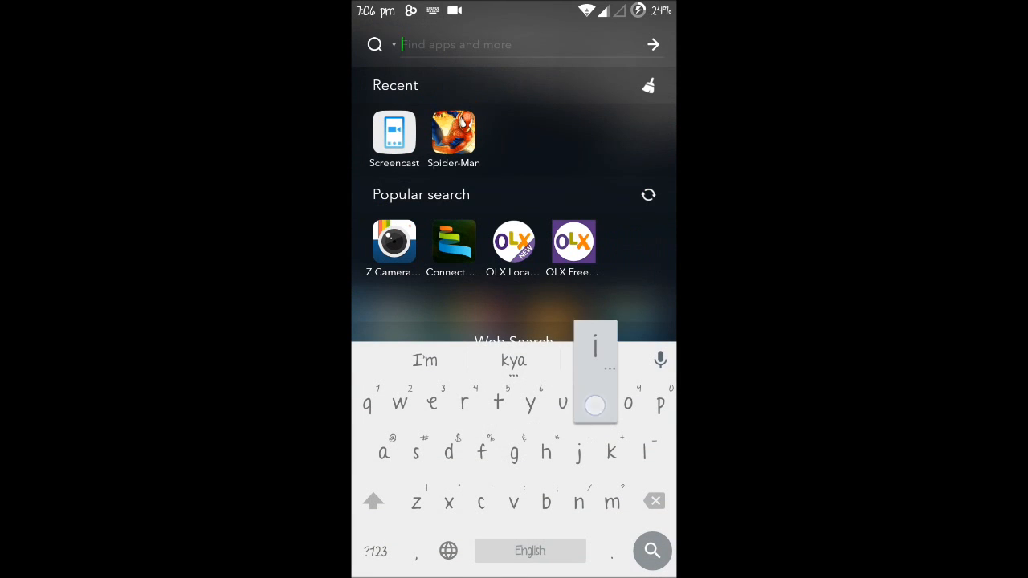
{"action": "type", "text": "ifont"}
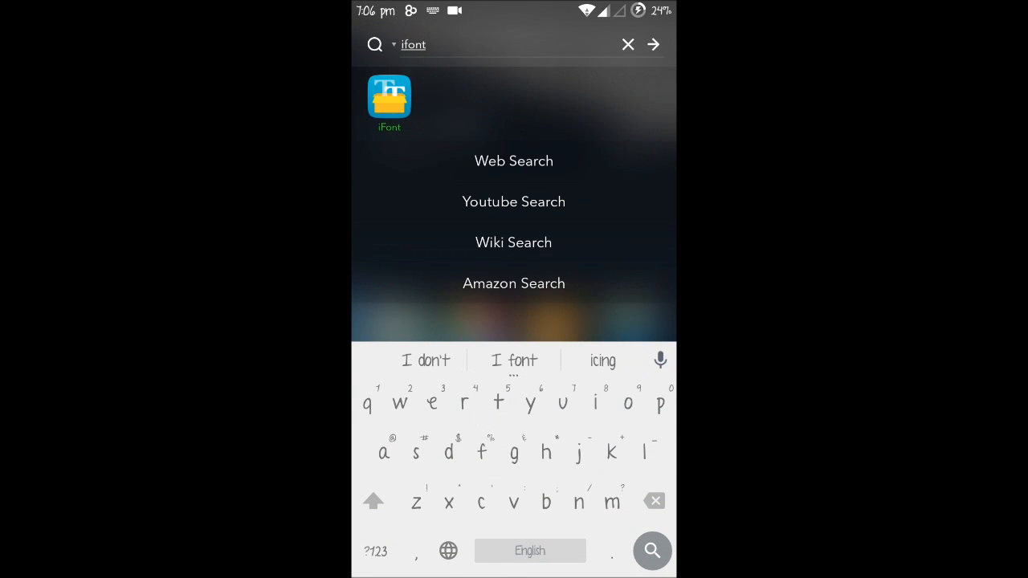
{"action": "left_click", "coordinate": [628, 44]}
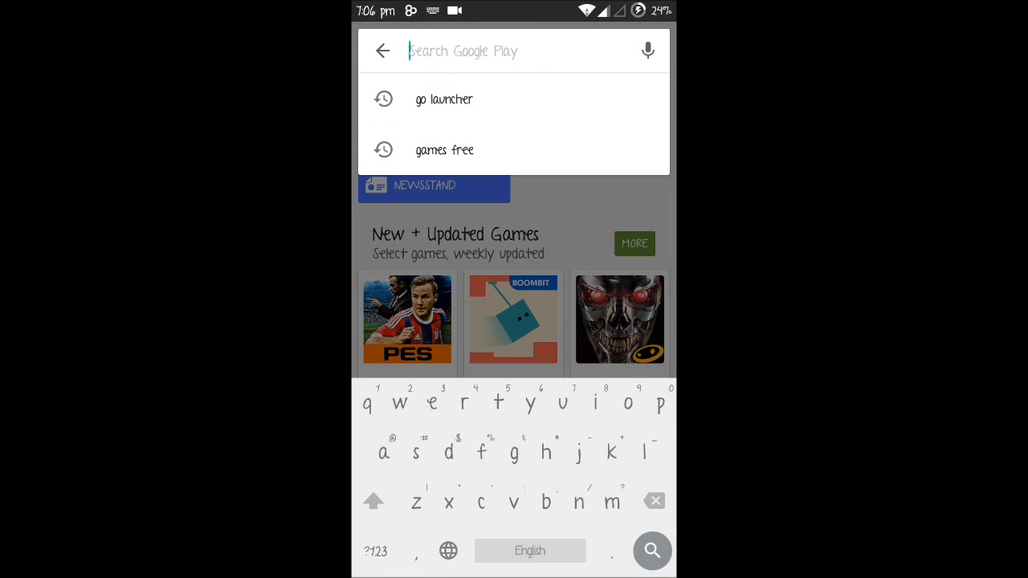
Search the store for 'ifont' and launch the installed iFont (Expert of Fonts) app.
{"action": "type", "text": "ifont"}
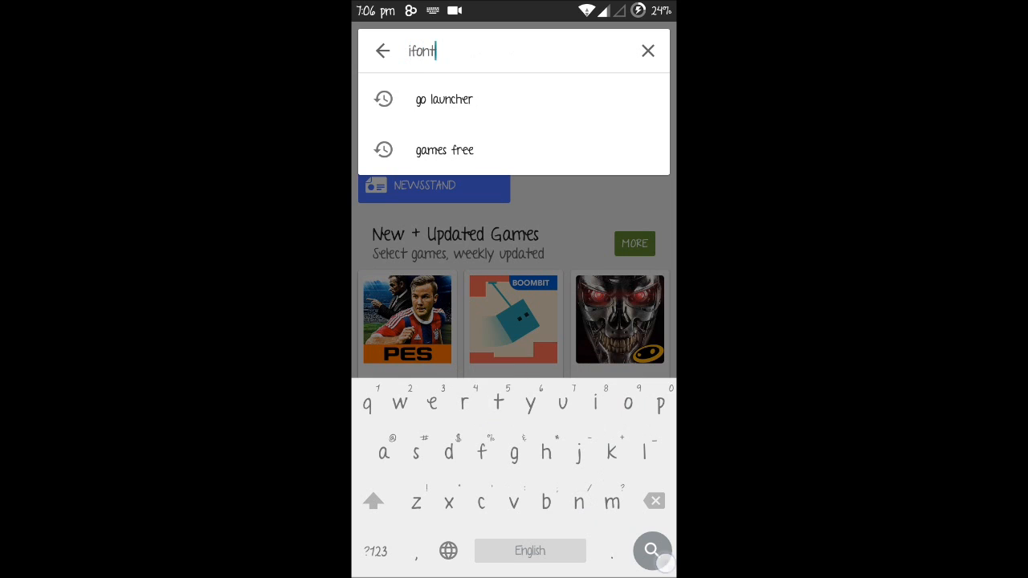
{"action": "left_click", "coordinate": [651, 550]}
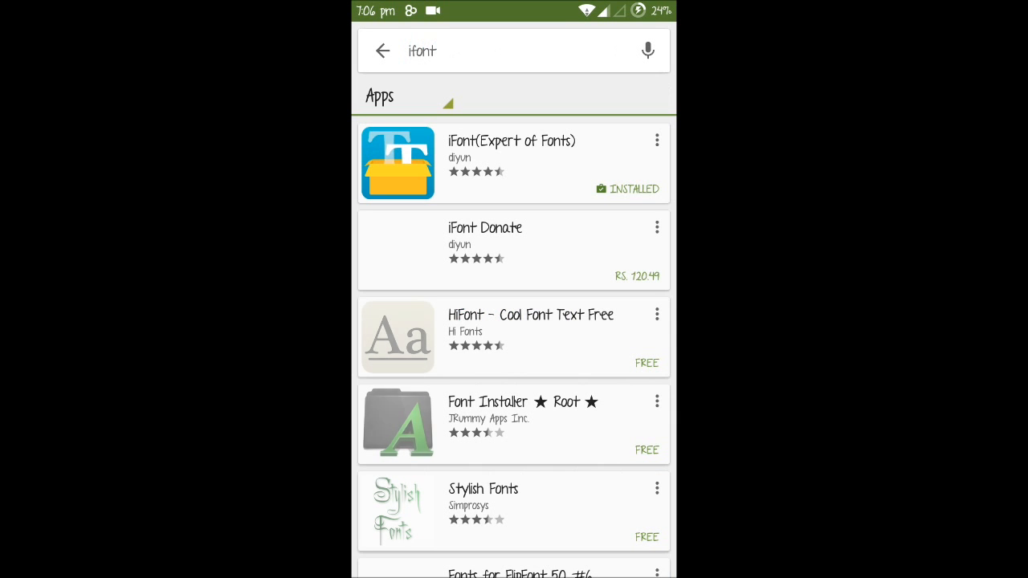
{"action": "left_click", "coordinate": [512, 163]}
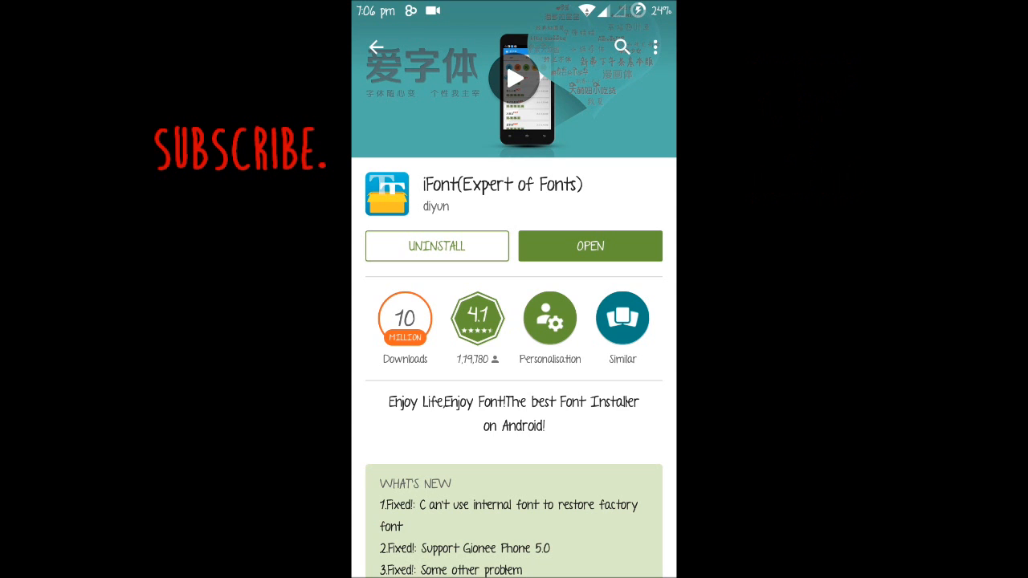
{"action": "left_click", "coordinate": [589, 246]}
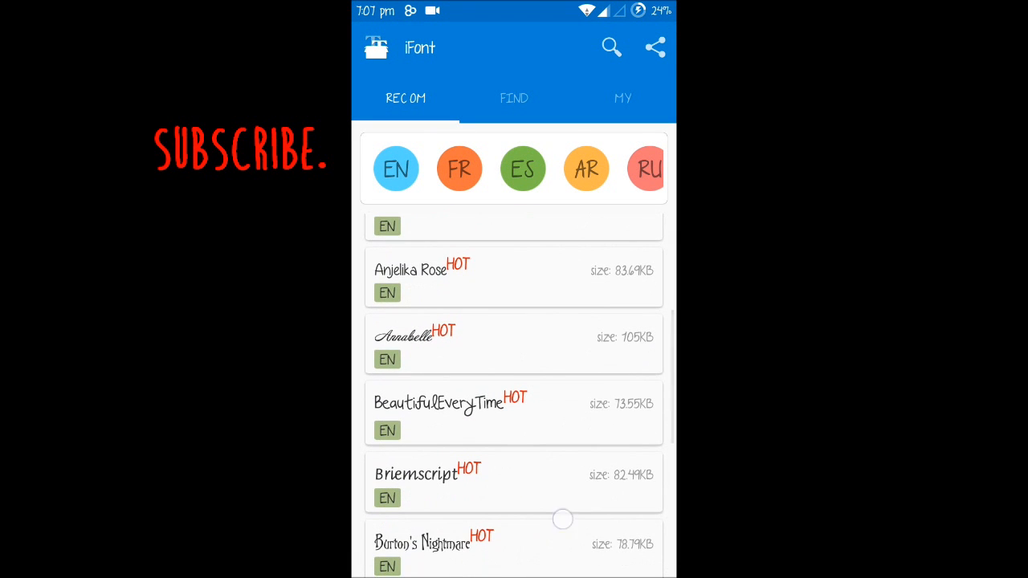
Scroll the RECOM font list down to BeautifulEveryTime and bring up its Font Prev page.
{"action": "scroll", "scroll_direction": "up", "scroll_amount": 3}
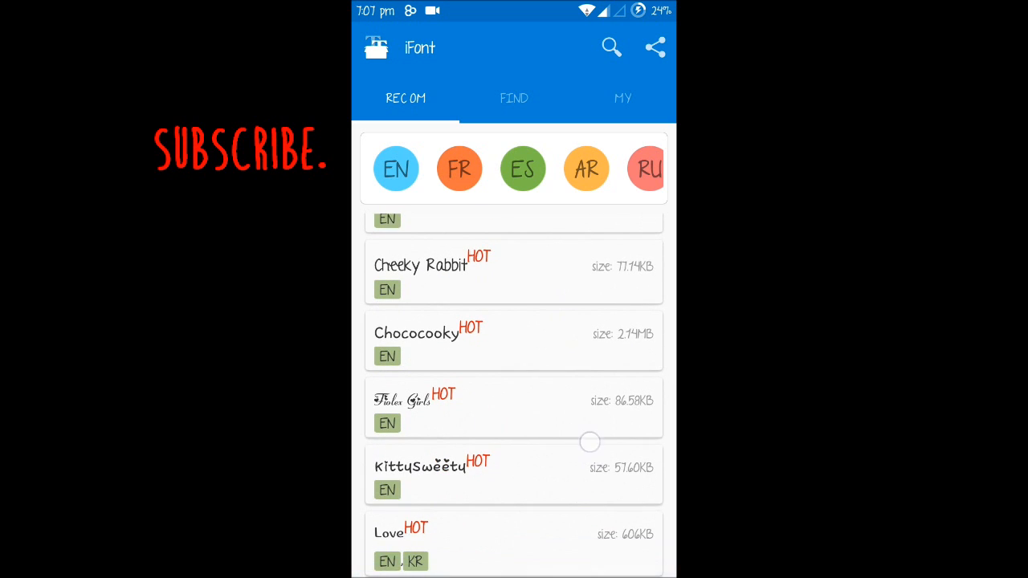
{"action": "scroll", "scroll_direction": "up", "scroll_amount": 3}
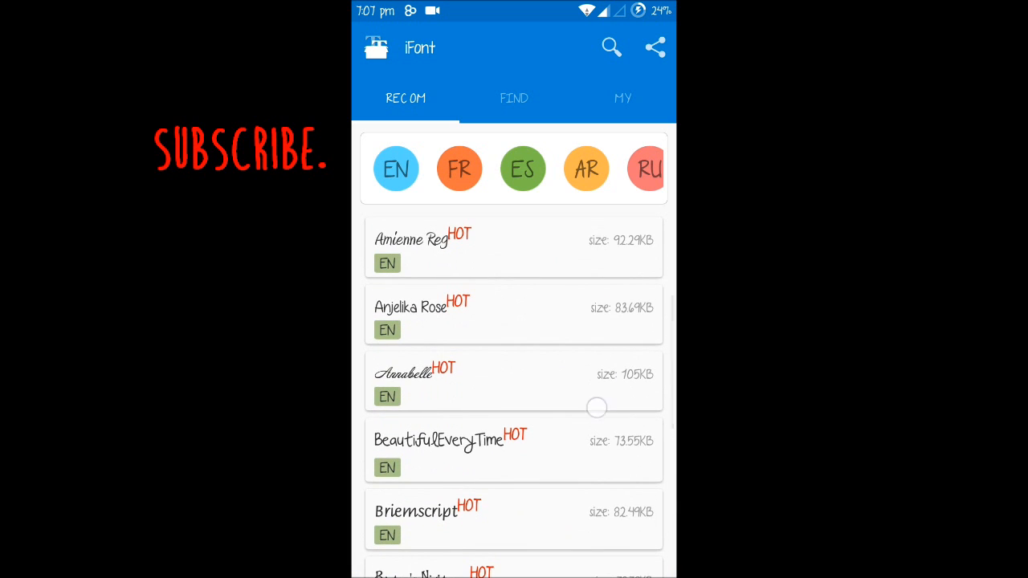
{"action": "scroll", "scroll_direction": "up", "scroll_amount": 3}
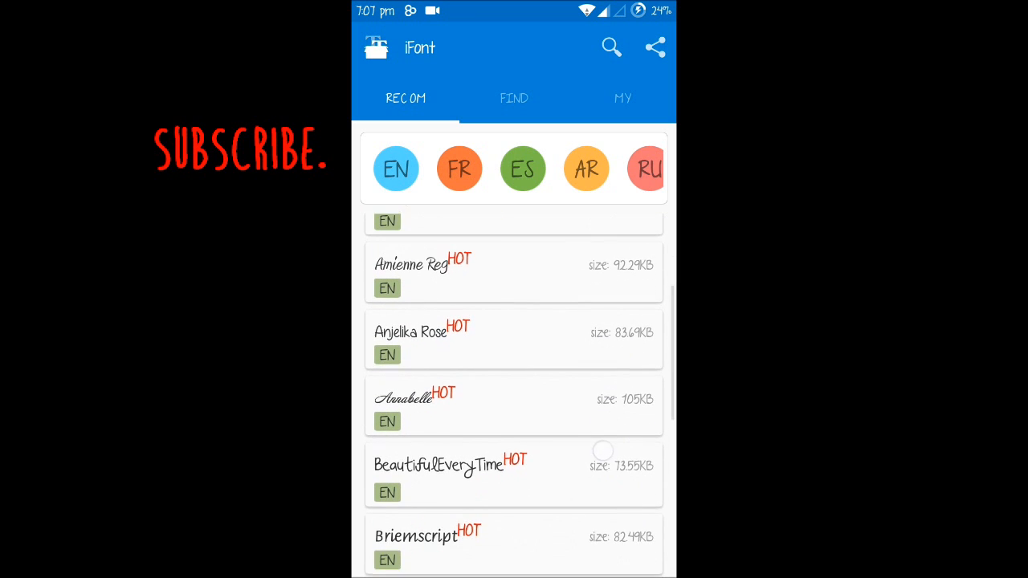
{"action": "scroll", "scroll_direction": "up", "scroll_amount": 3}
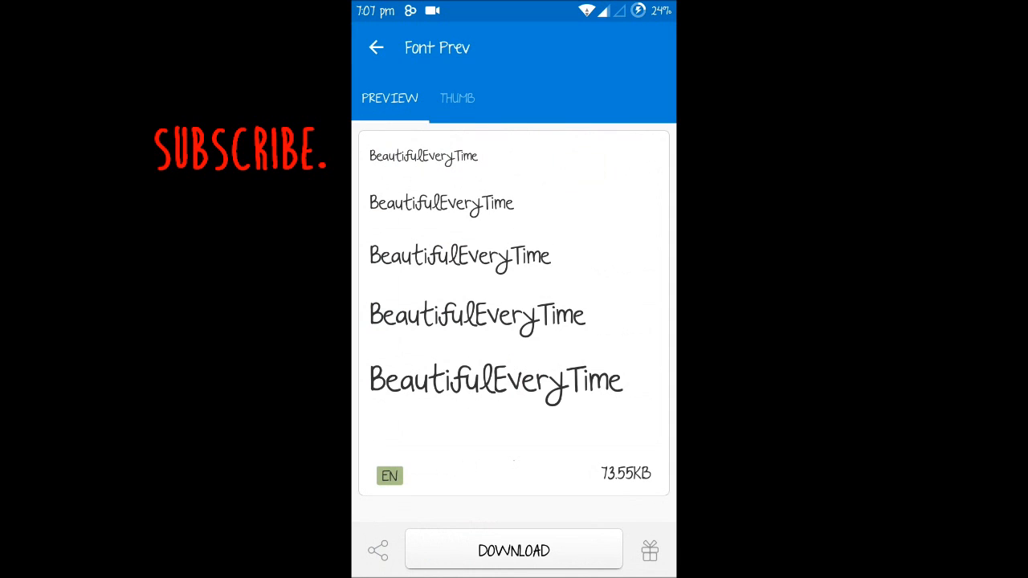
Download BeautifulEveryTime, set it as the font and confirm the Setting font dialog.
{"action": "left_click", "coordinate": [513, 550]}
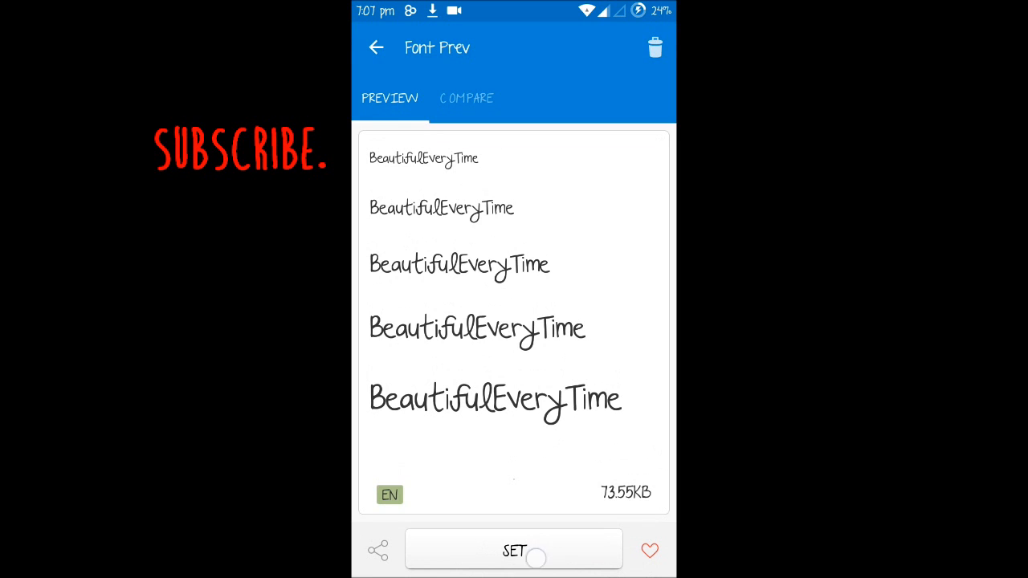
{"action": "left_click", "coordinate": [514, 551]}
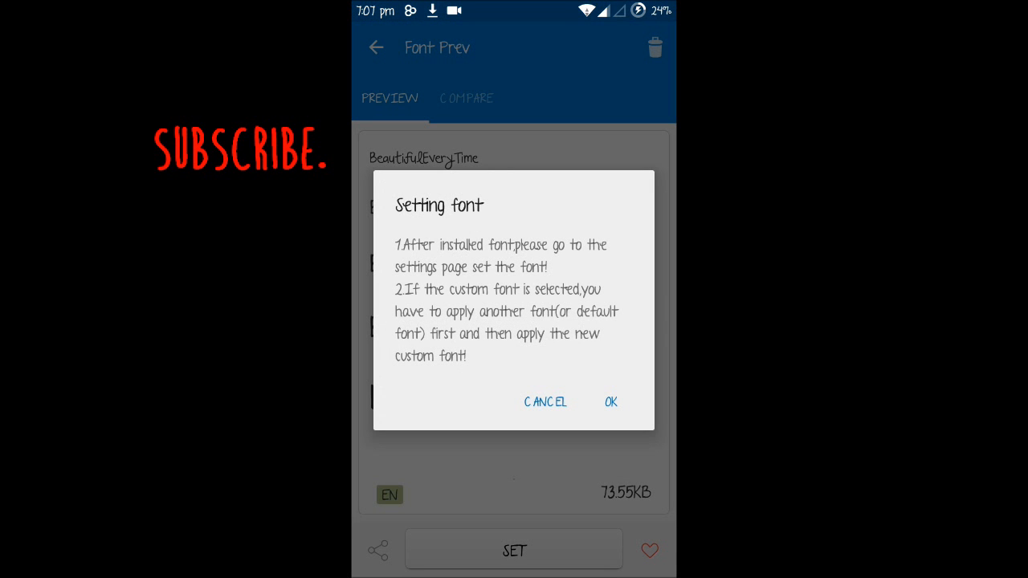
{"action": "left_click", "coordinate": [610, 403]}
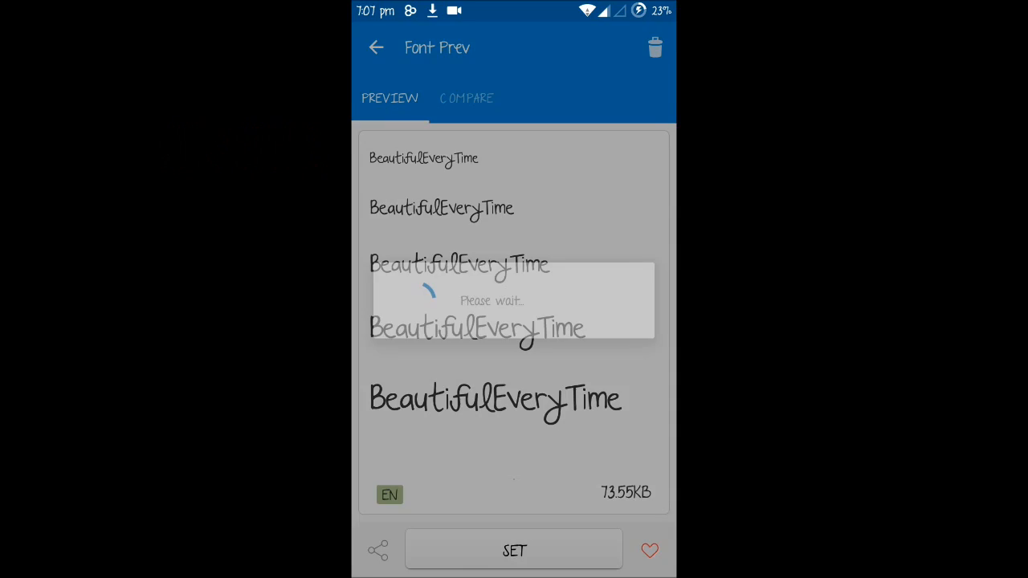
{"action": "left_click", "coordinate": [513, 550]}
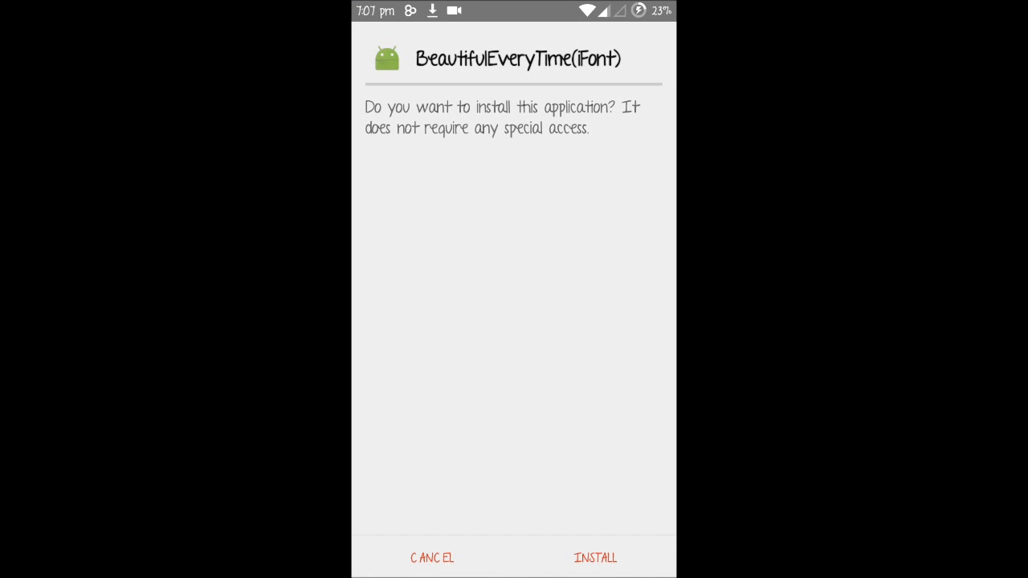
Install the BeautifulEveryTime(iFont) package from the Android installer screen.
{"action": "left_click", "coordinate": [595, 558]}
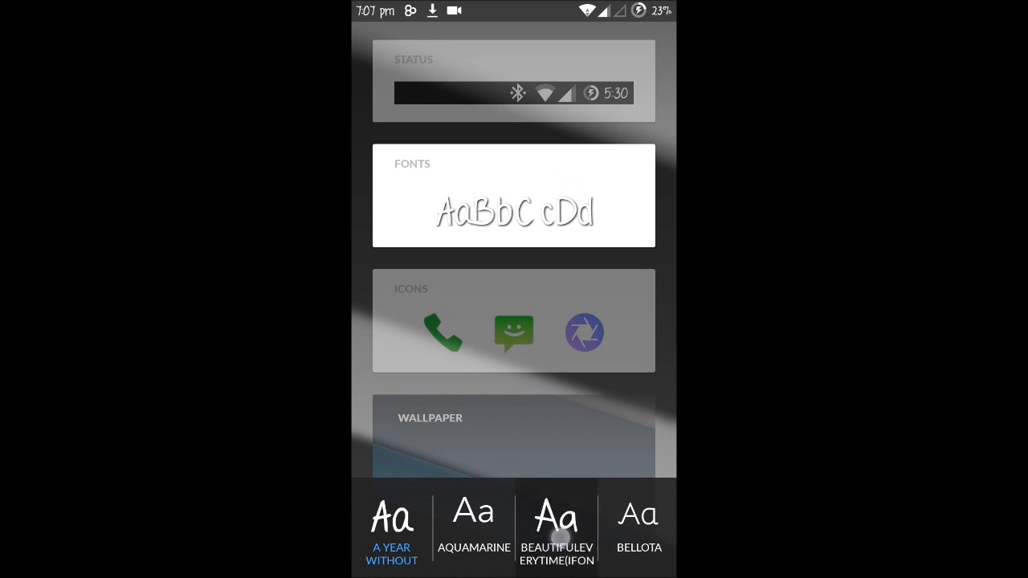
Choose BEAUTIFULEVERYTIME(IFONT) in the Fonts picker and apply it as the system font.
{"action": "left_click", "coordinate": [556, 516]}
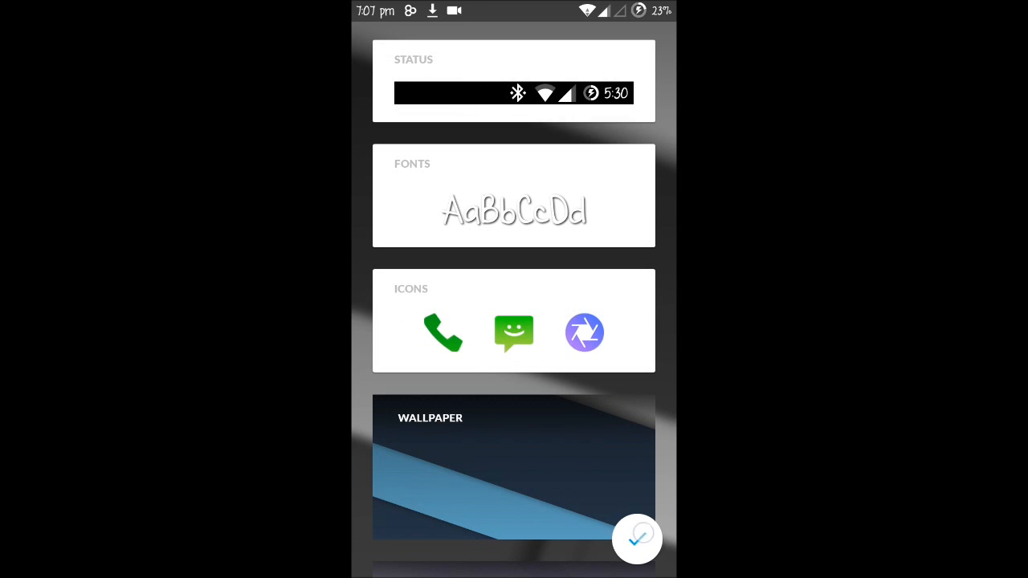
{"action": "left_click", "coordinate": [637, 539]}
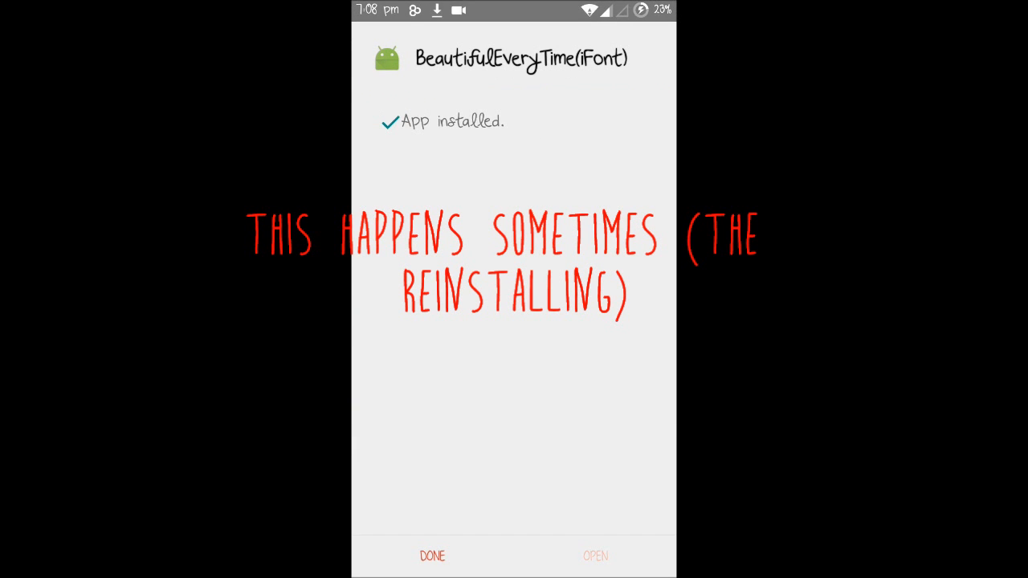
Finish the reinstall with DONE and go back through Font Prev to the Google Play home screen.
{"action": "left_click", "coordinate": [595, 556]}
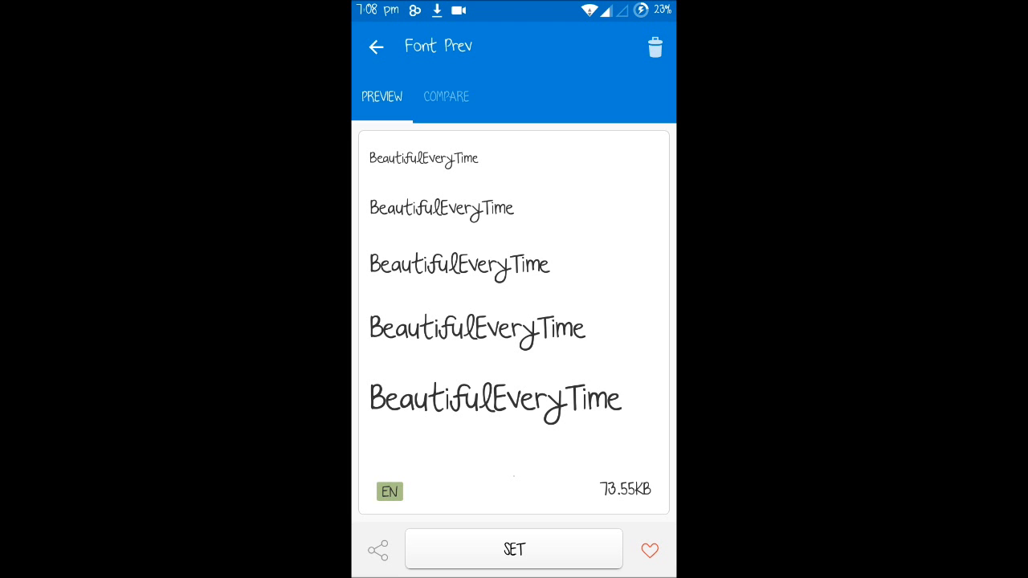
{"action": "left_click", "coordinate": [376, 45]}
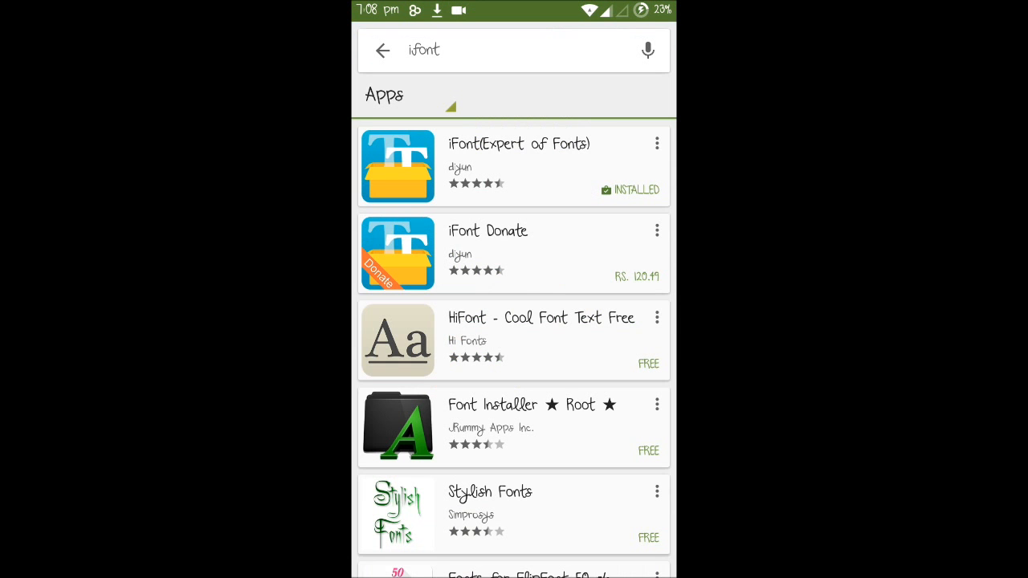
{"action": "left_click", "coordinate": [383, 49]}
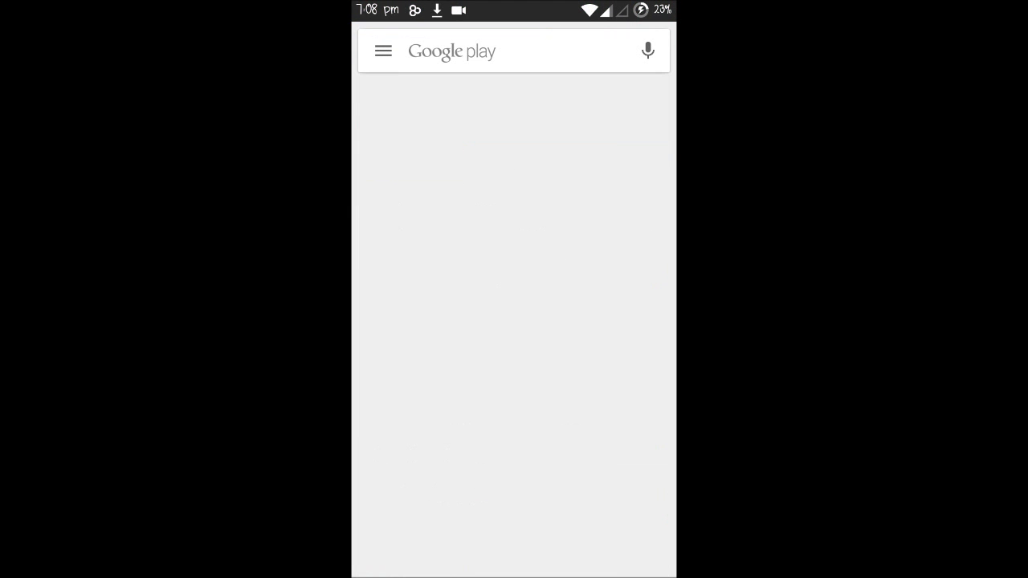